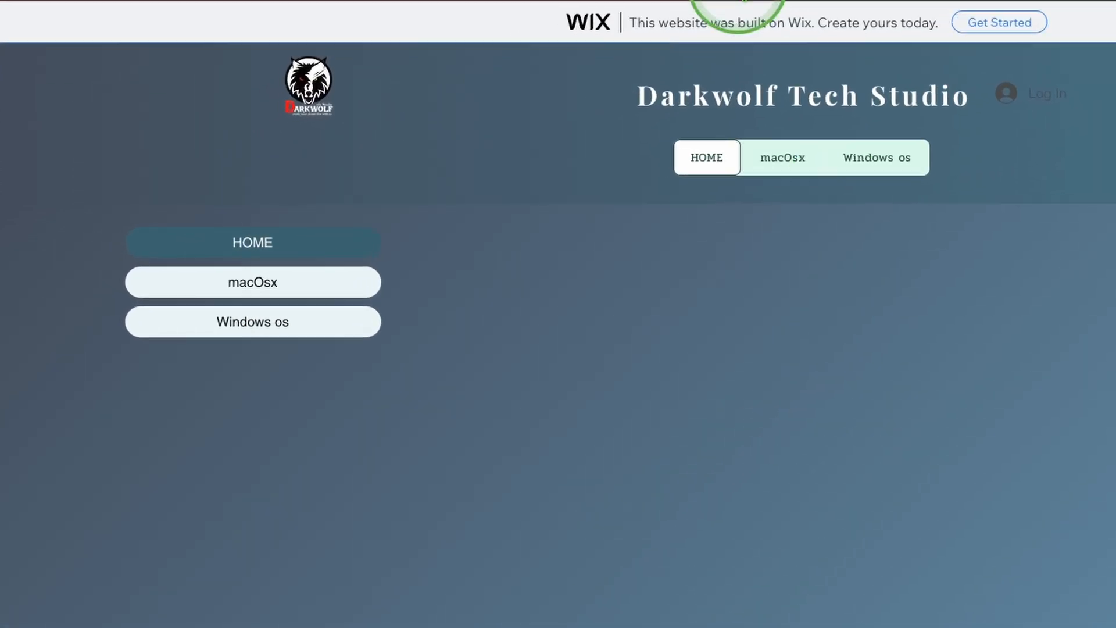
Go from the macOsx section to the 'Enable Audio in macOS 26 Tahoe' post's Kernel Debug Kit 26.0 release.
click(252, 282)
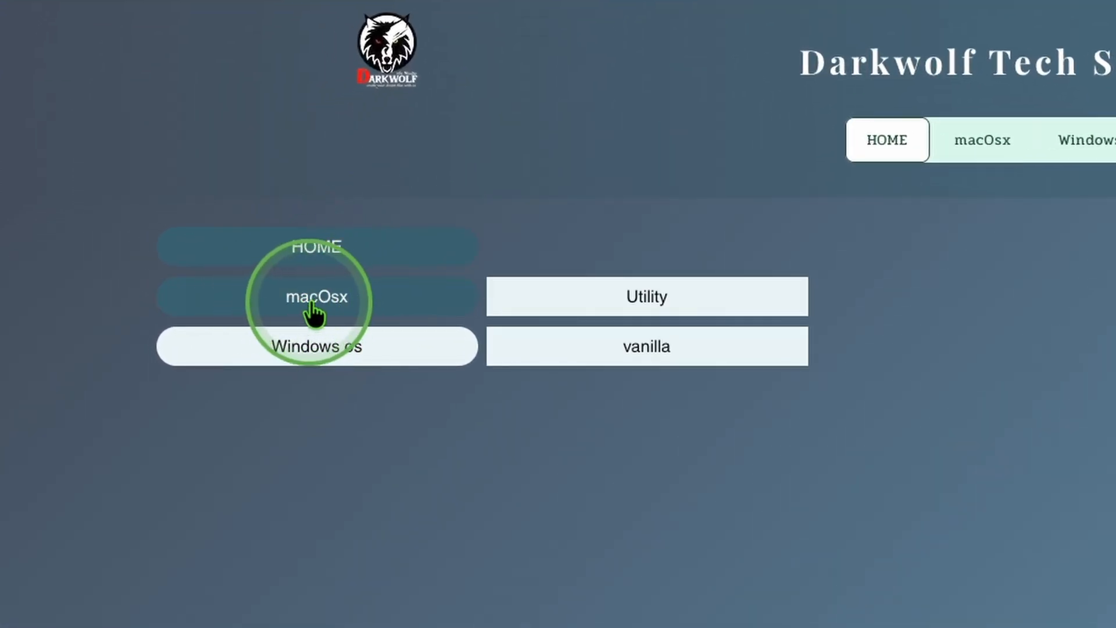
mouse_move(644, 347)
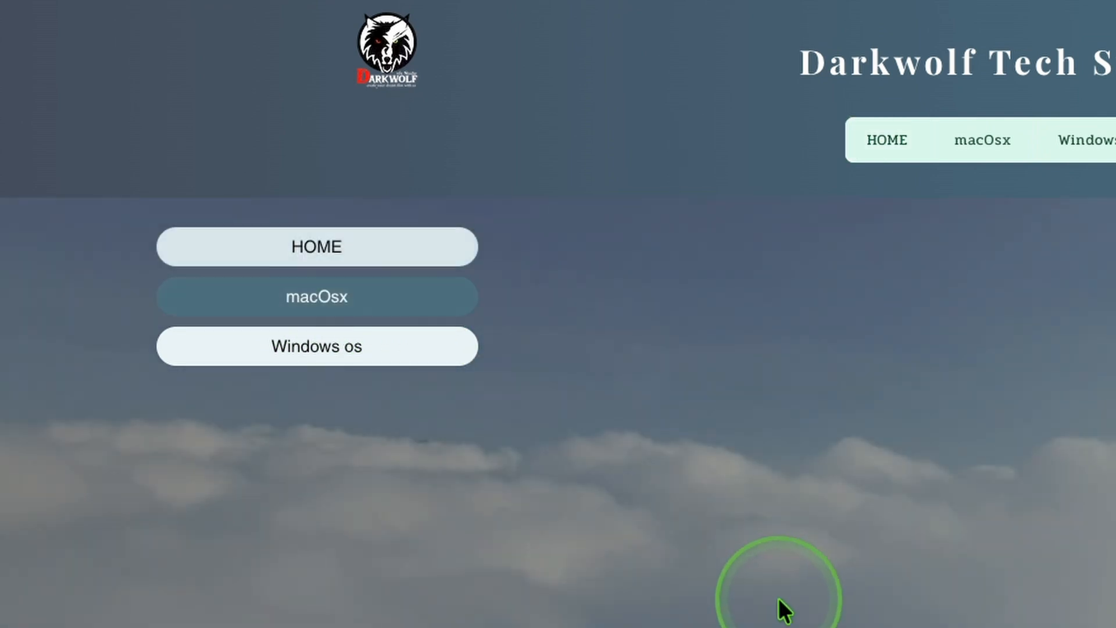
click(316, 297)
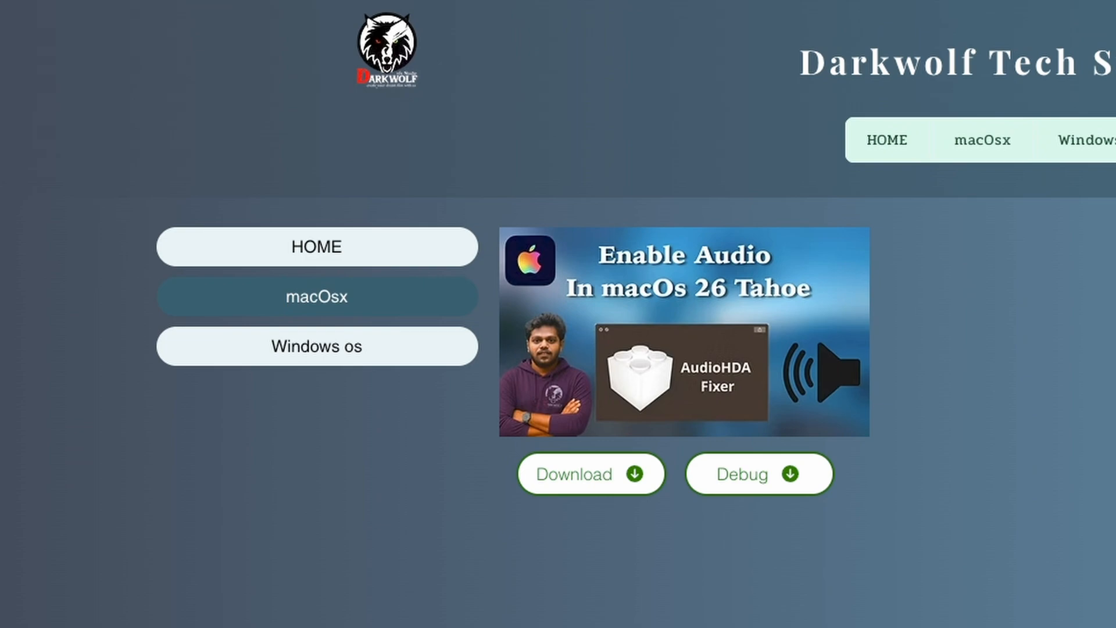
click(759, 473)
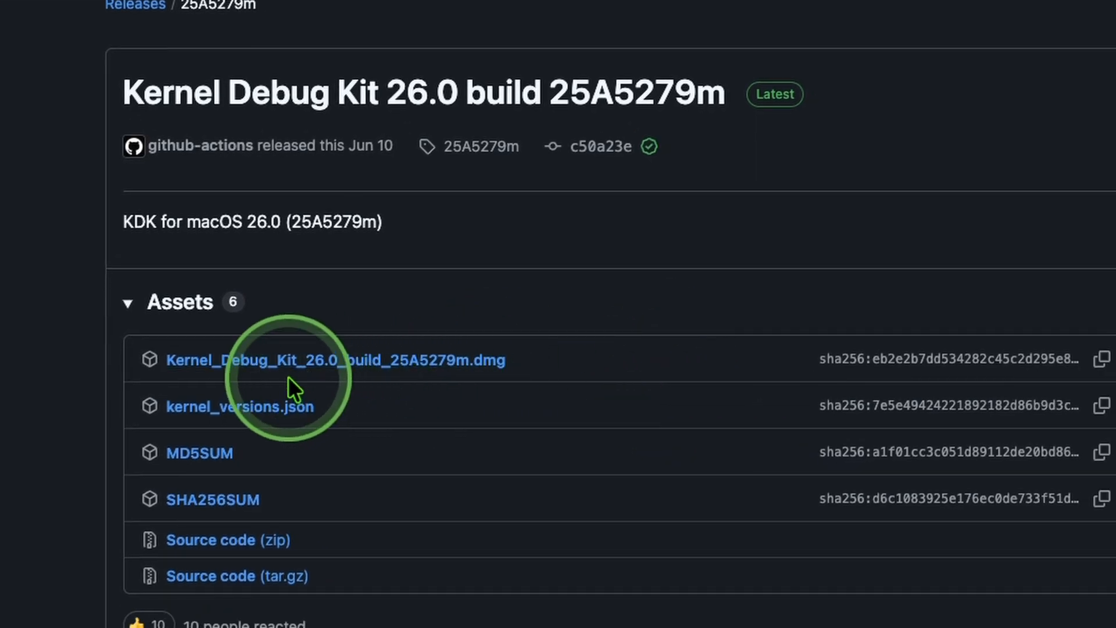
mouse_move(327, 374)
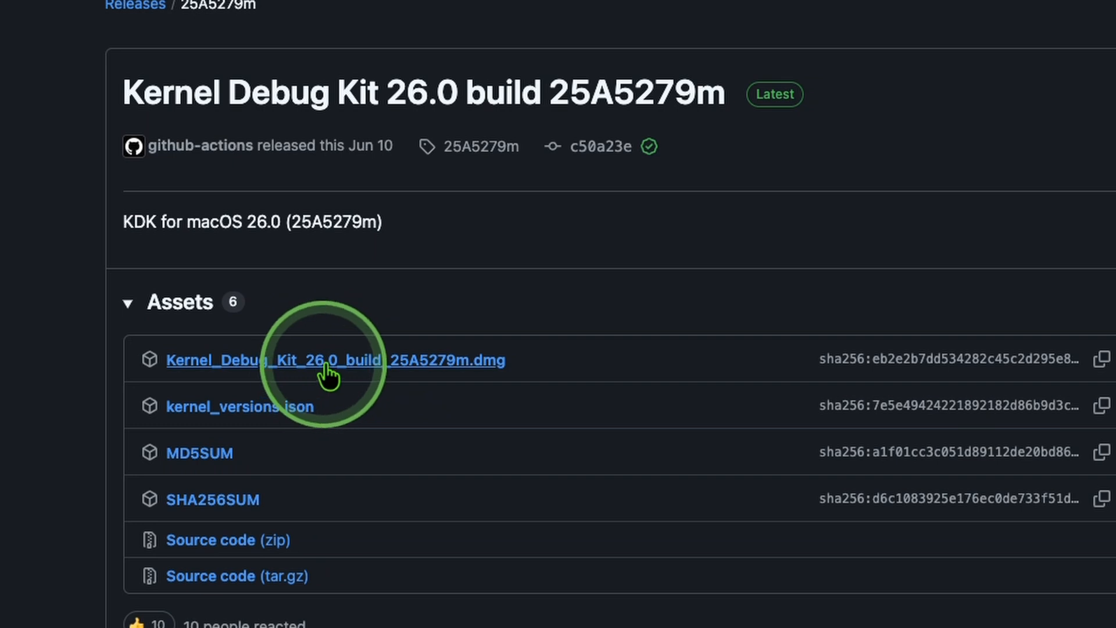
mouse_move(406, 381)
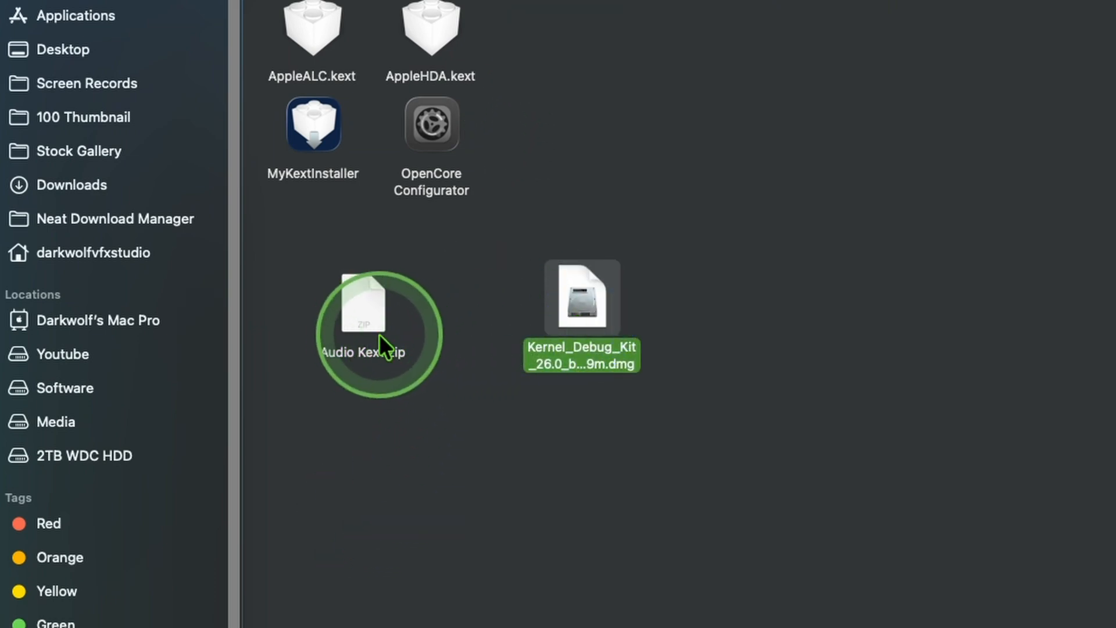
Extract Audio Kext.zip with Archive Utility to get the kexts, tools and debug kit dmg.
right_click(367, 331)
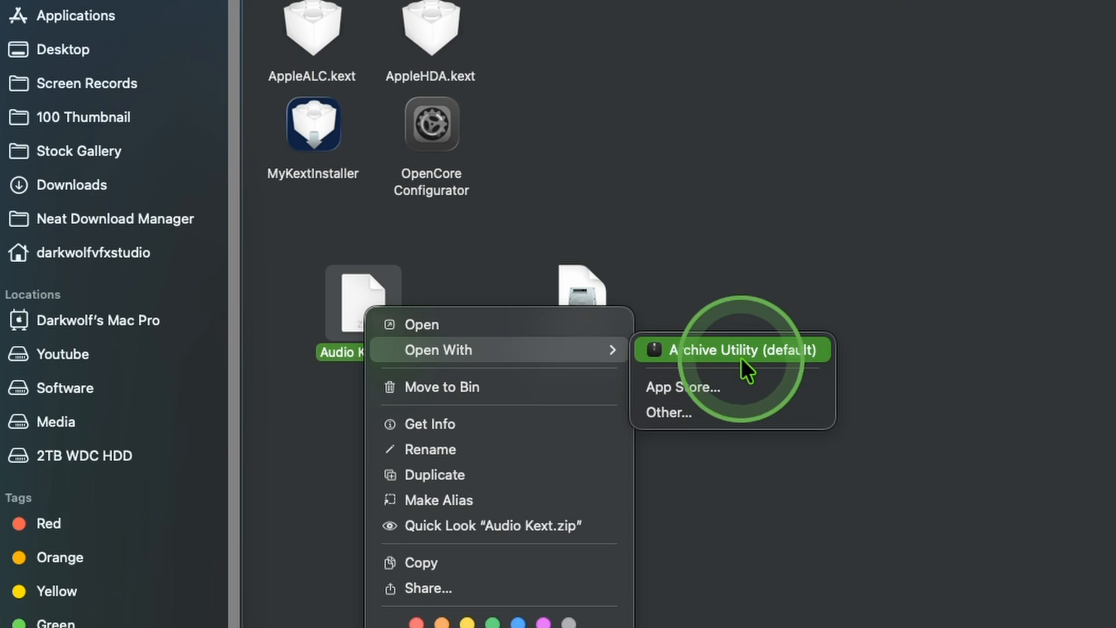
click(720, 349)
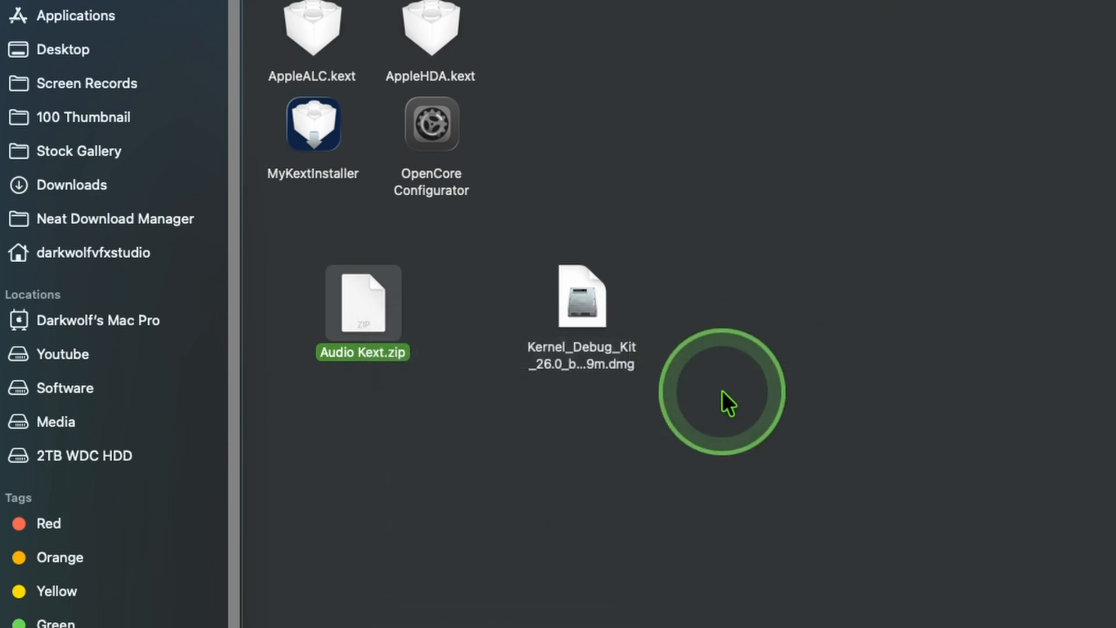
double_click(363, 302)
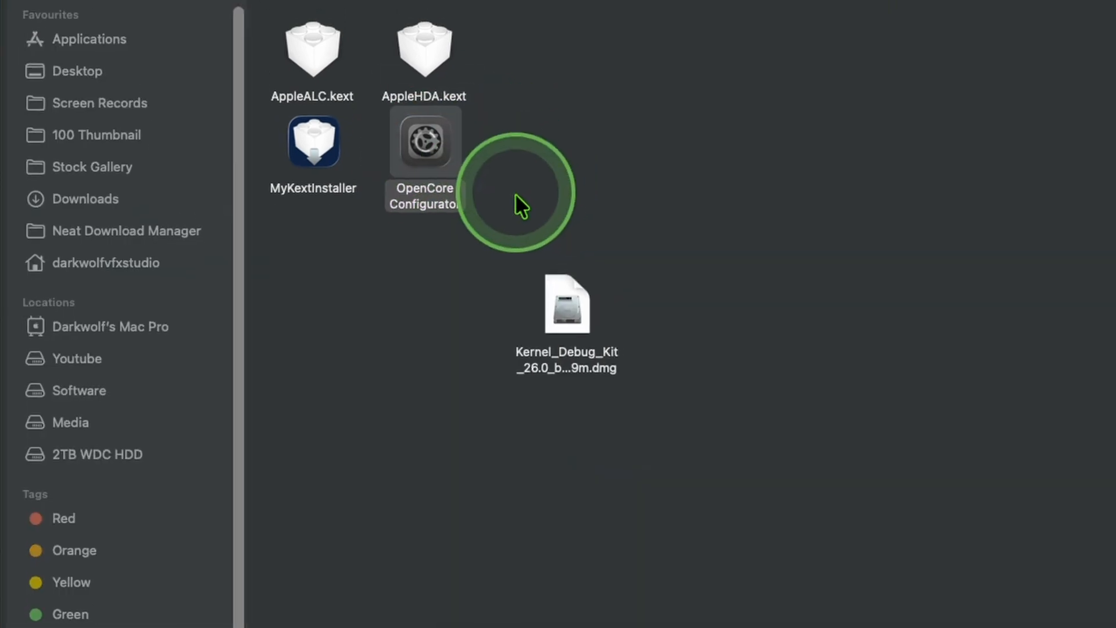
Mount the EFI partition from OpenCore Configurator's menu-bar icon, approving with the admin password.
double_click(424, 142)
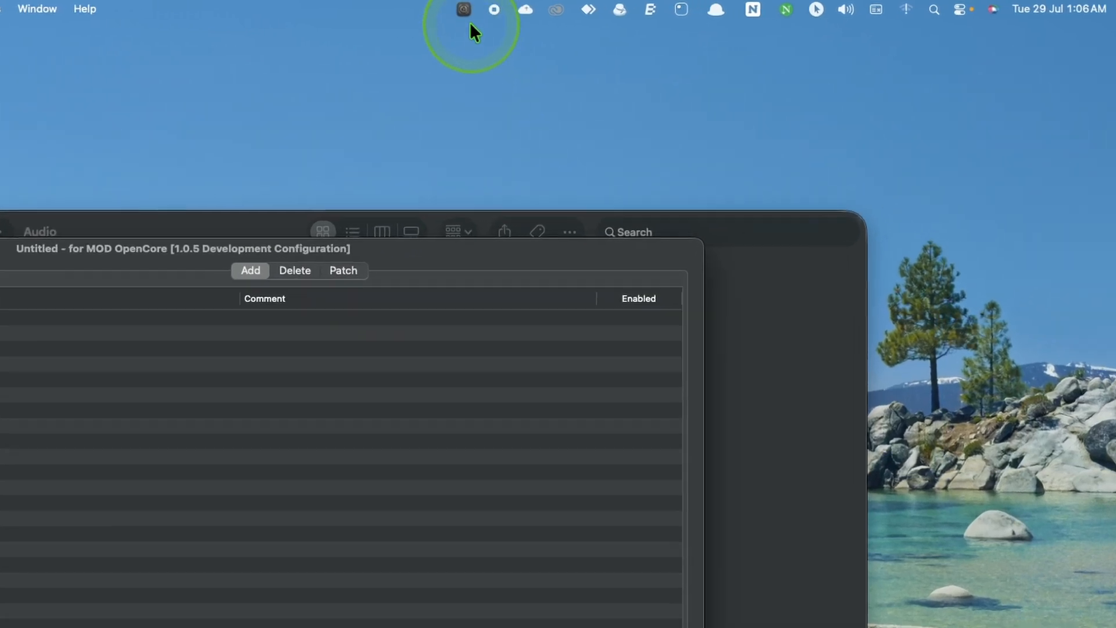
click(463, 9)
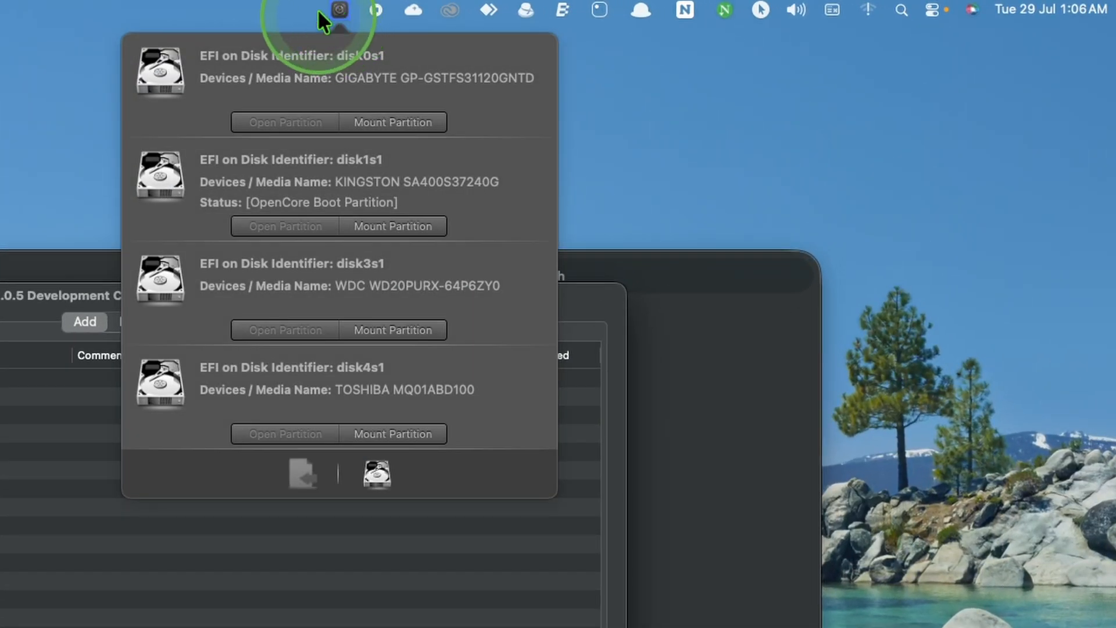
mouse_move(354, 99)
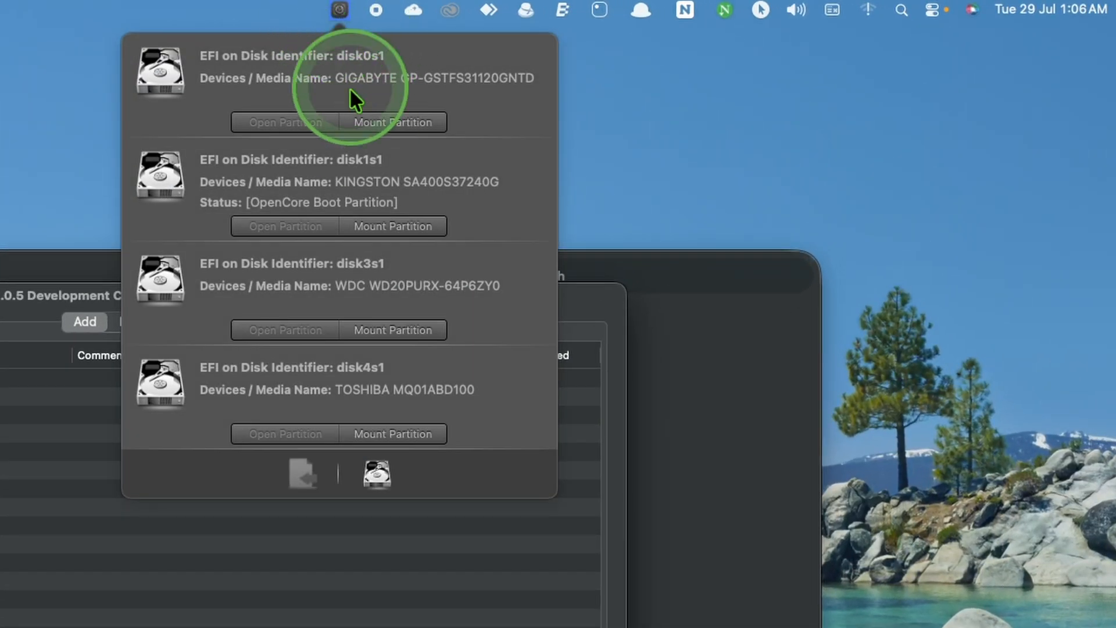
mouse_move(260, 297)
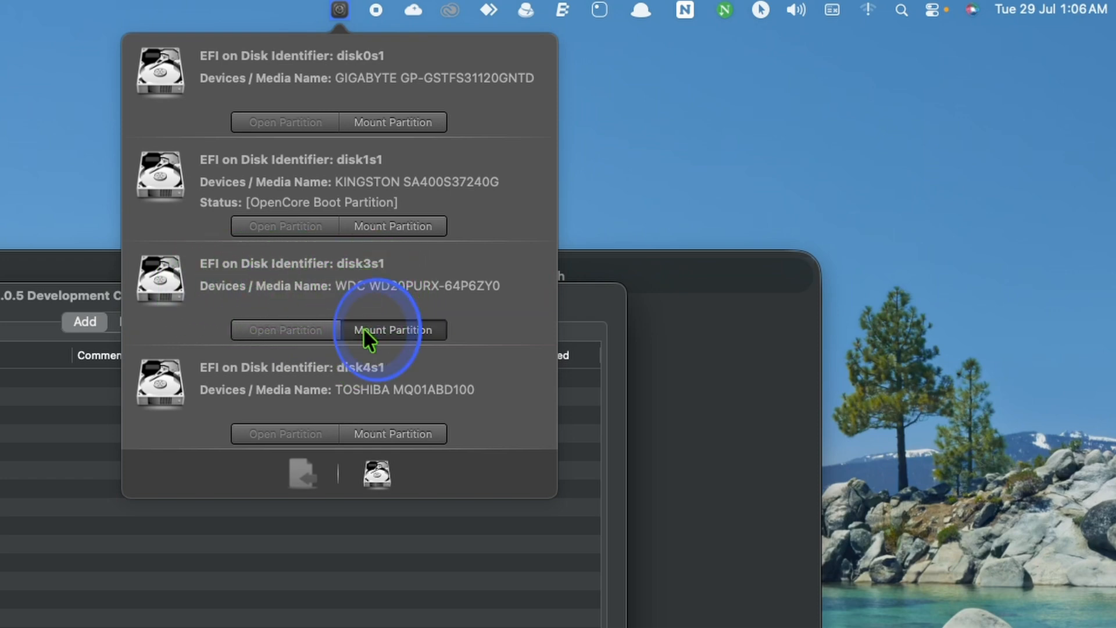
click(392, 330)
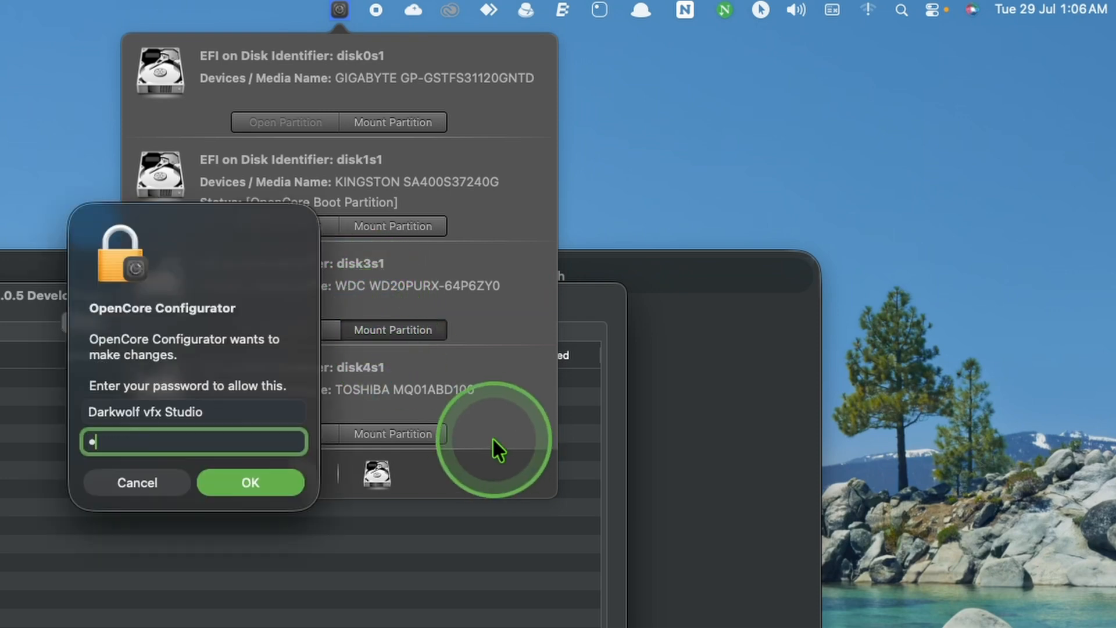
click(250, 482)
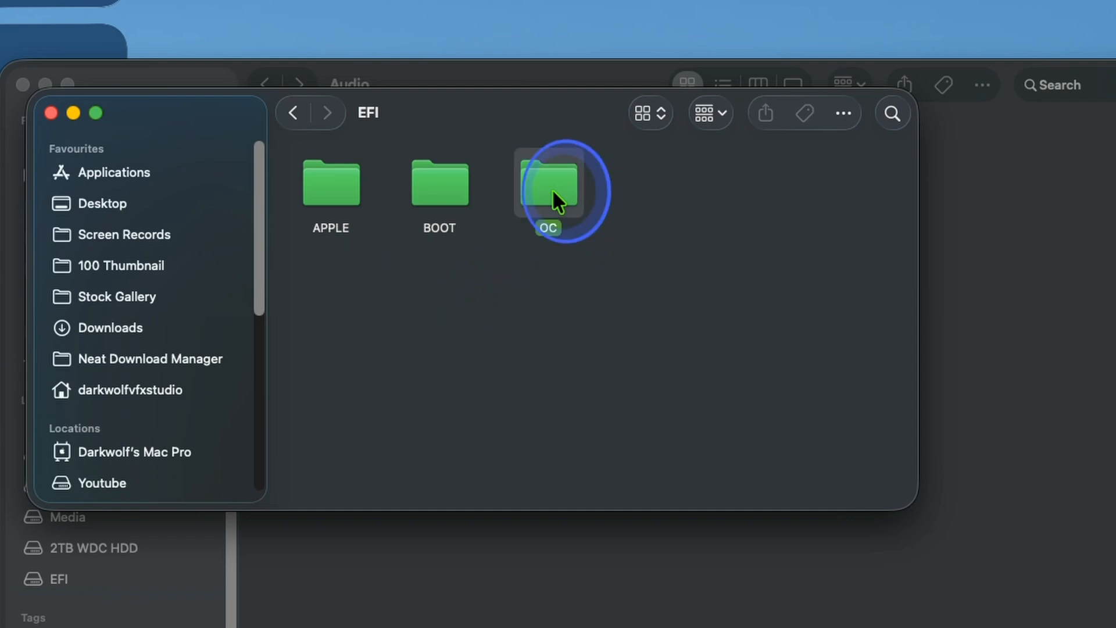
Review the kexts in EFI's OC/Kexts folder, then open config.plist in OpenCore Configurator.
double_click(548, 182)
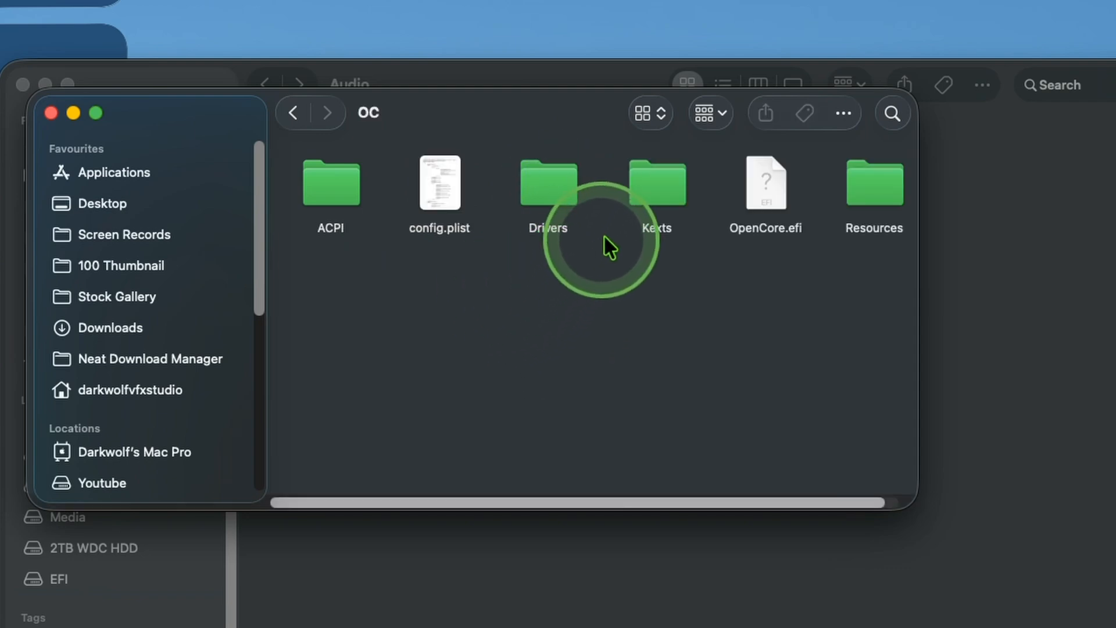
click(656, 183)
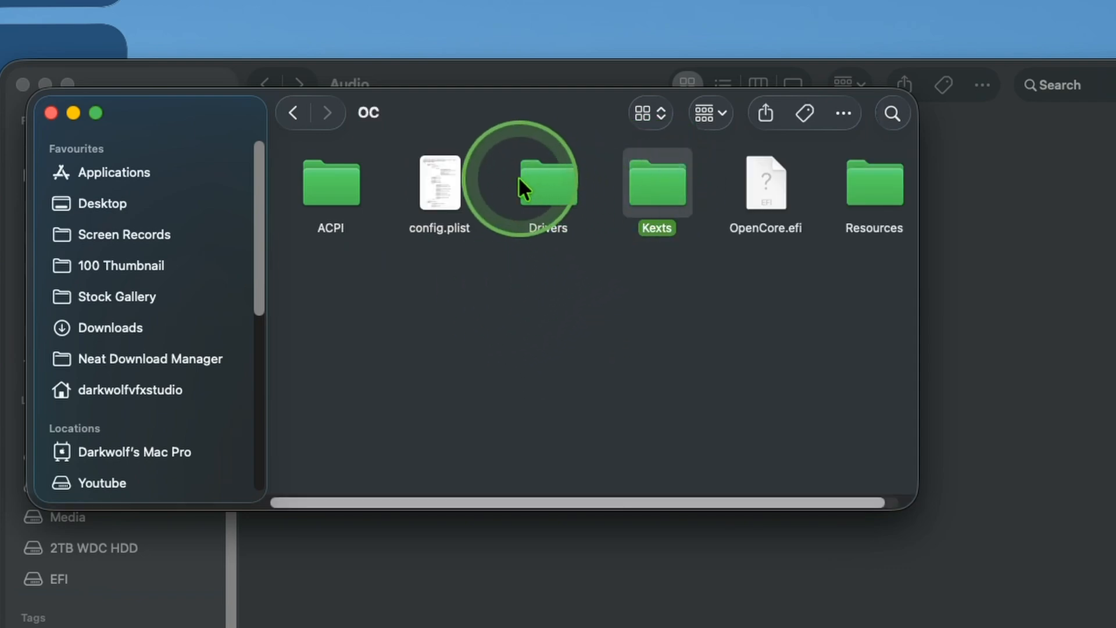
double_click(657, 182)
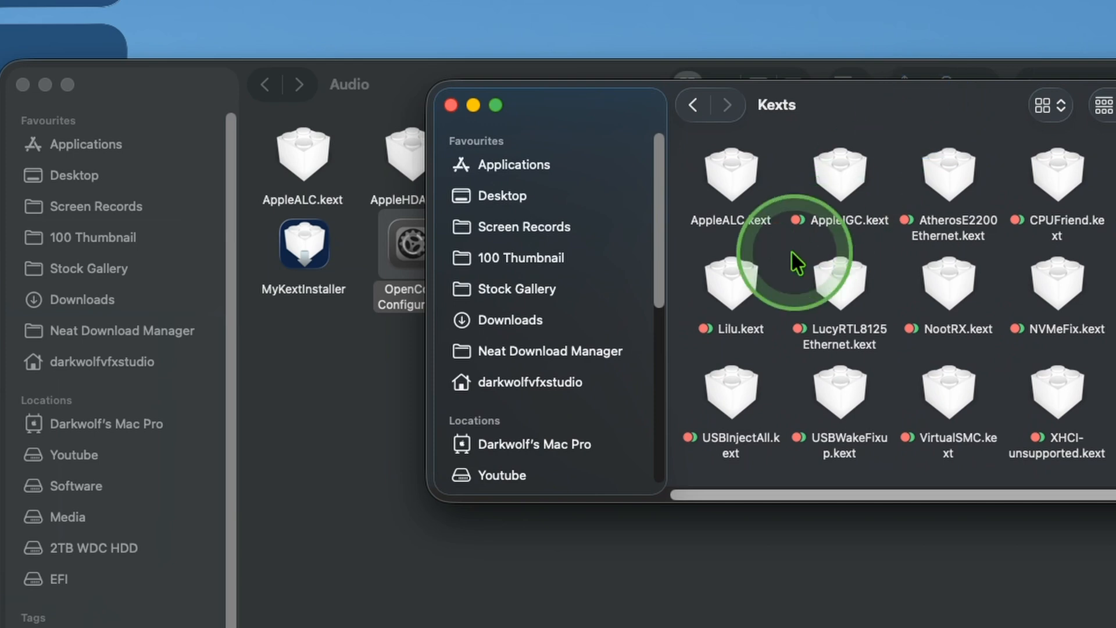
click(729, 174)
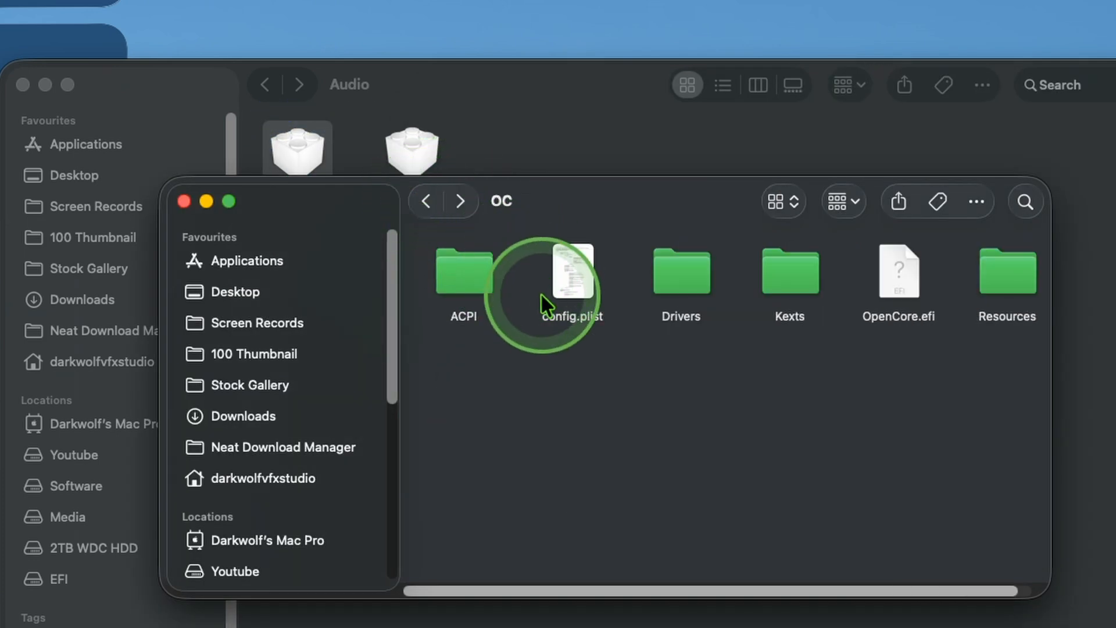
click(572, 273)
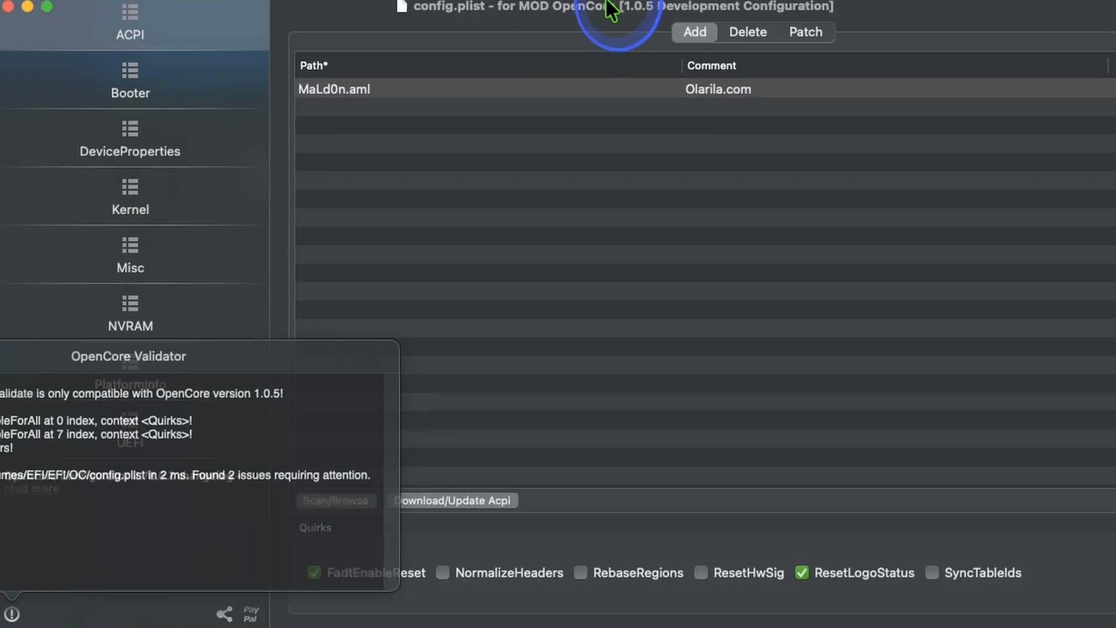
click(130, 314)
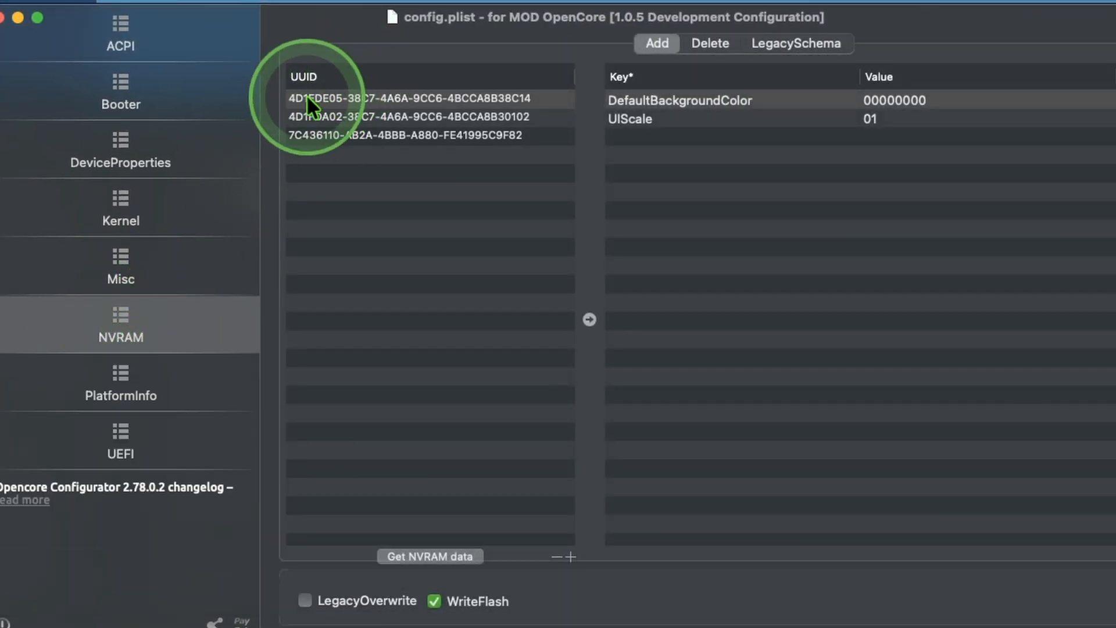
click(406, 136)
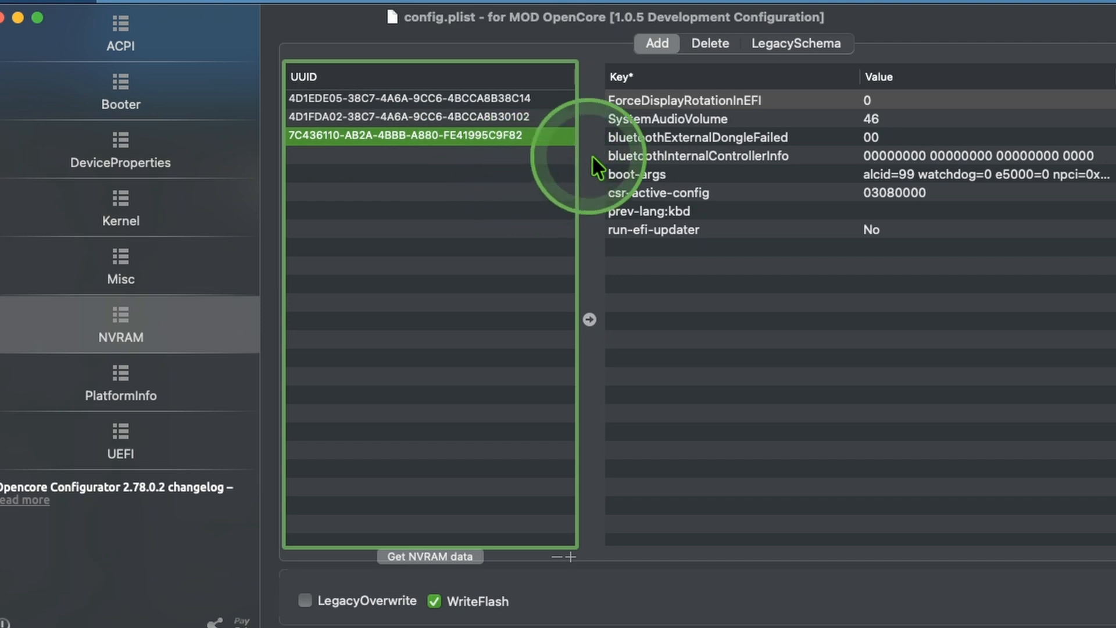
click(635, 174)
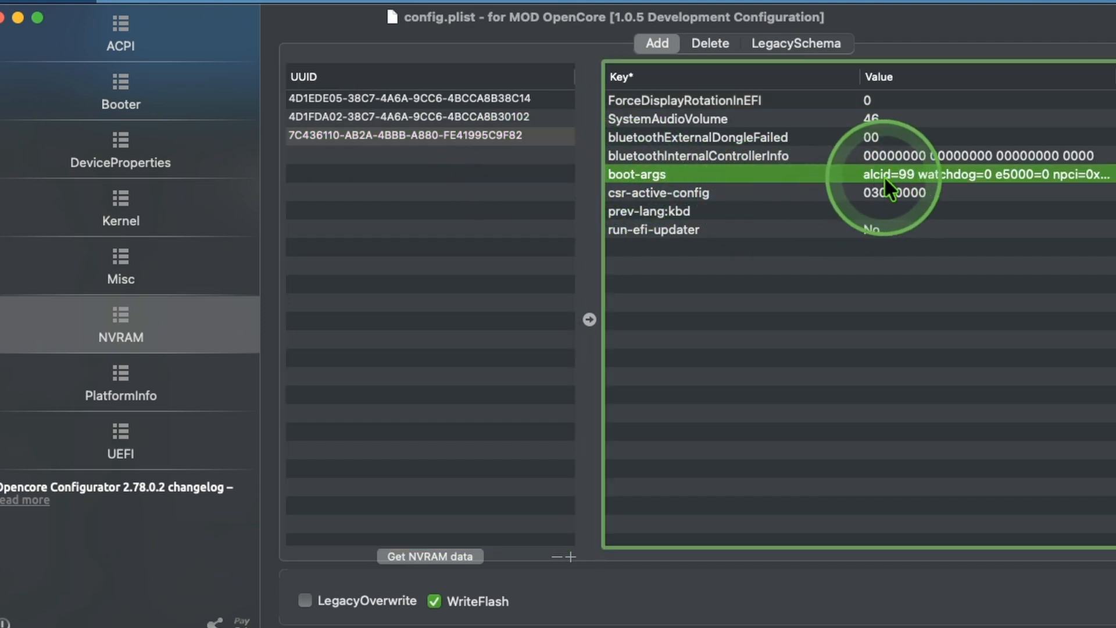
mouse_move(794, 189)
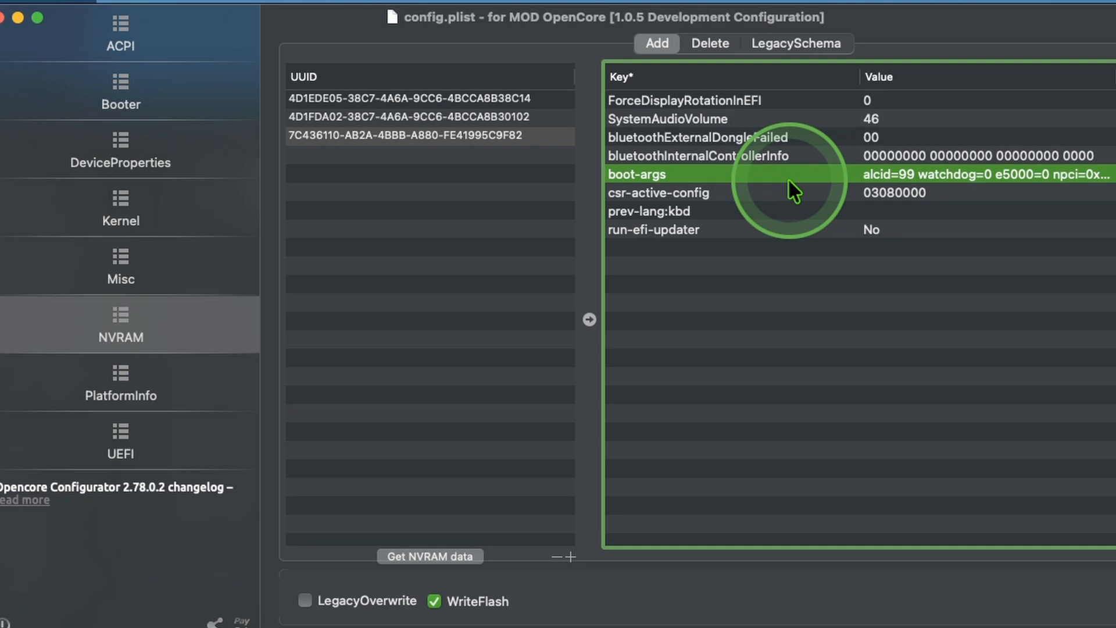
mouse_move(901, 181)
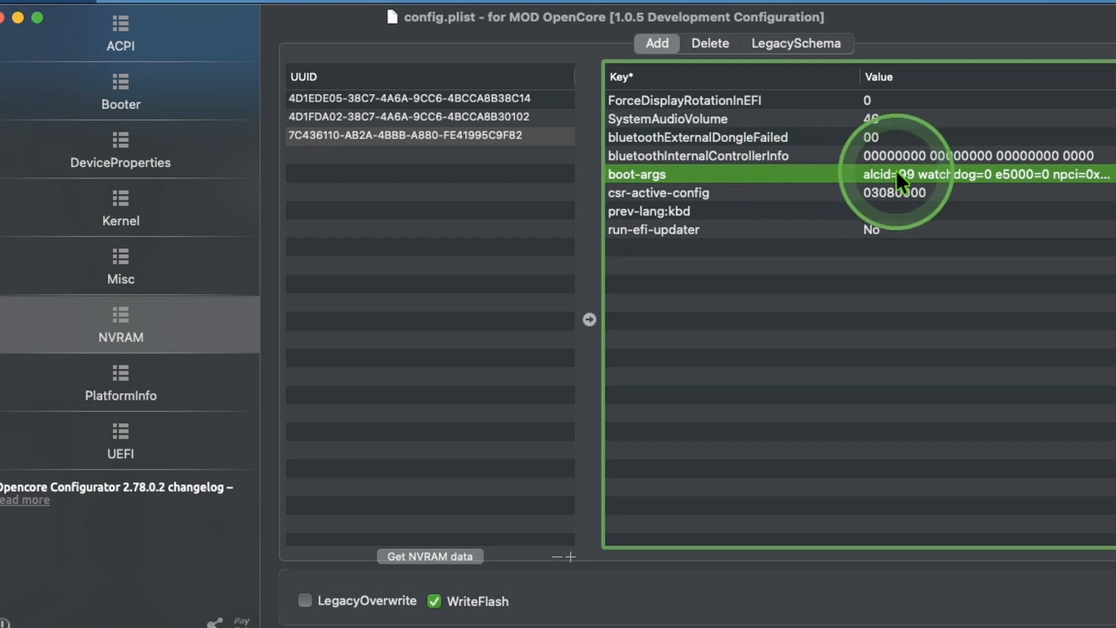
mouse_move(838, 234)
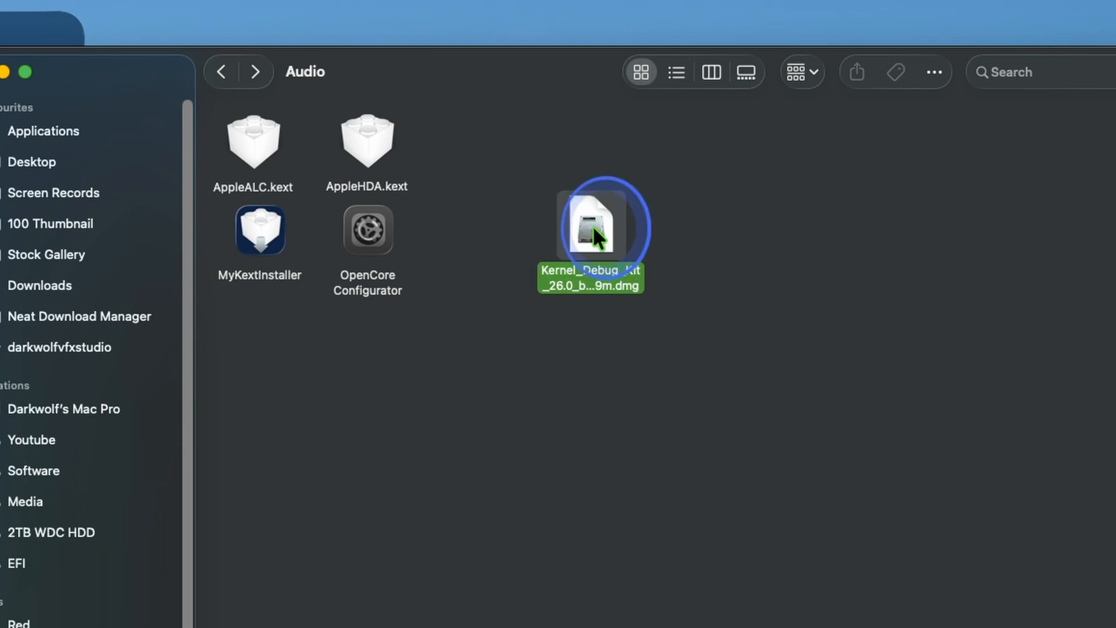
Run KernelDebugKit.pkg from the dmg, accepting the licence and installing on macOS Tahoe 26.
double_click(591, 228)
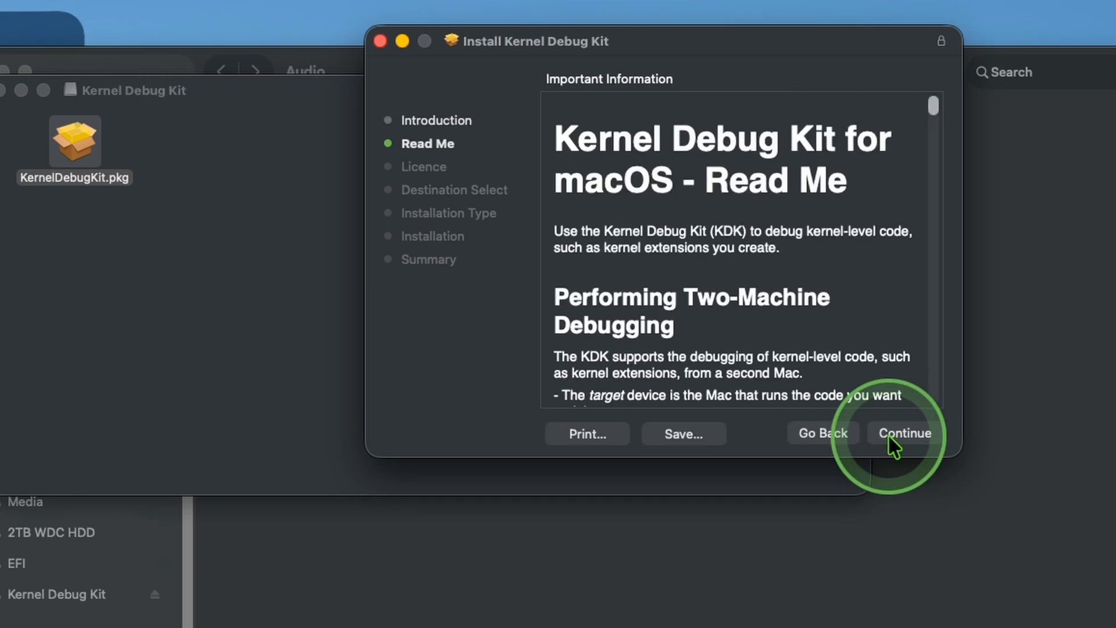
click(904, 433)
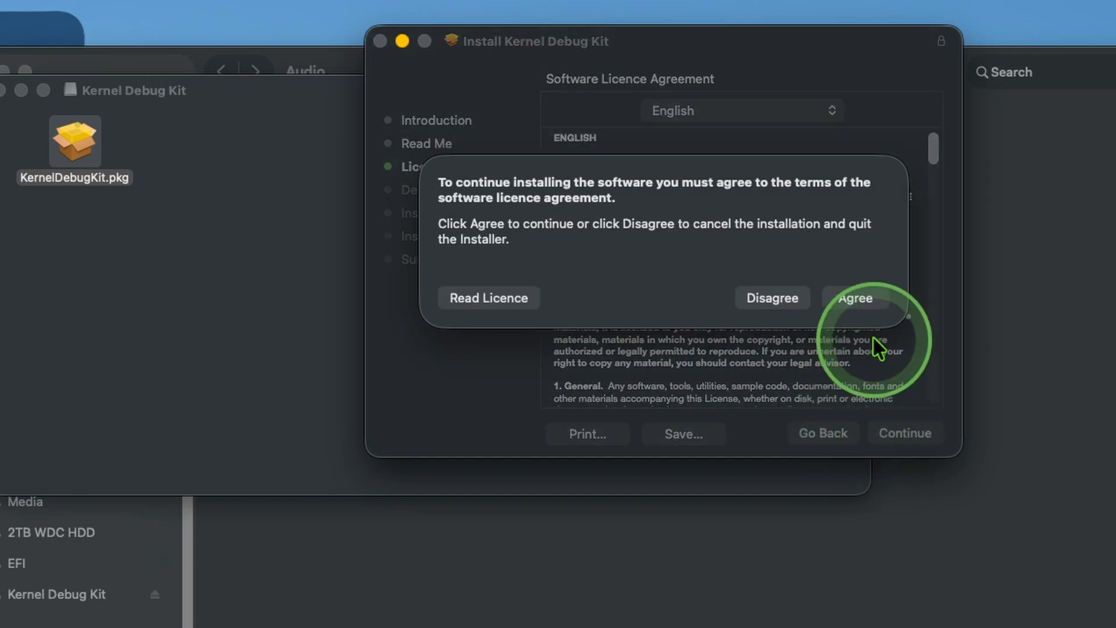
click(854, 298)
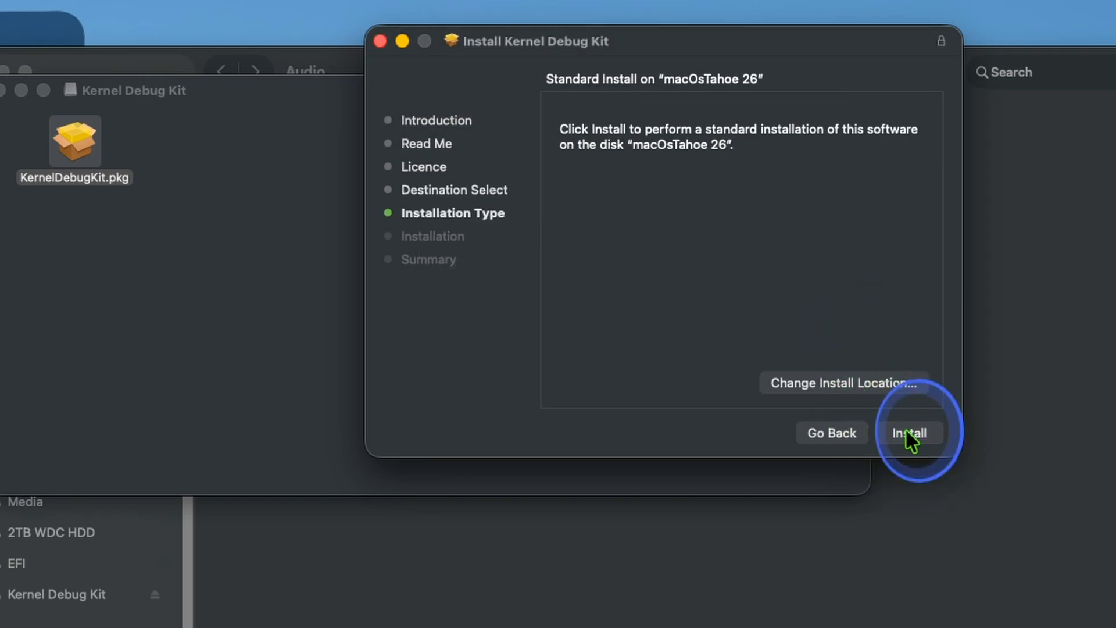
click(910, 433)
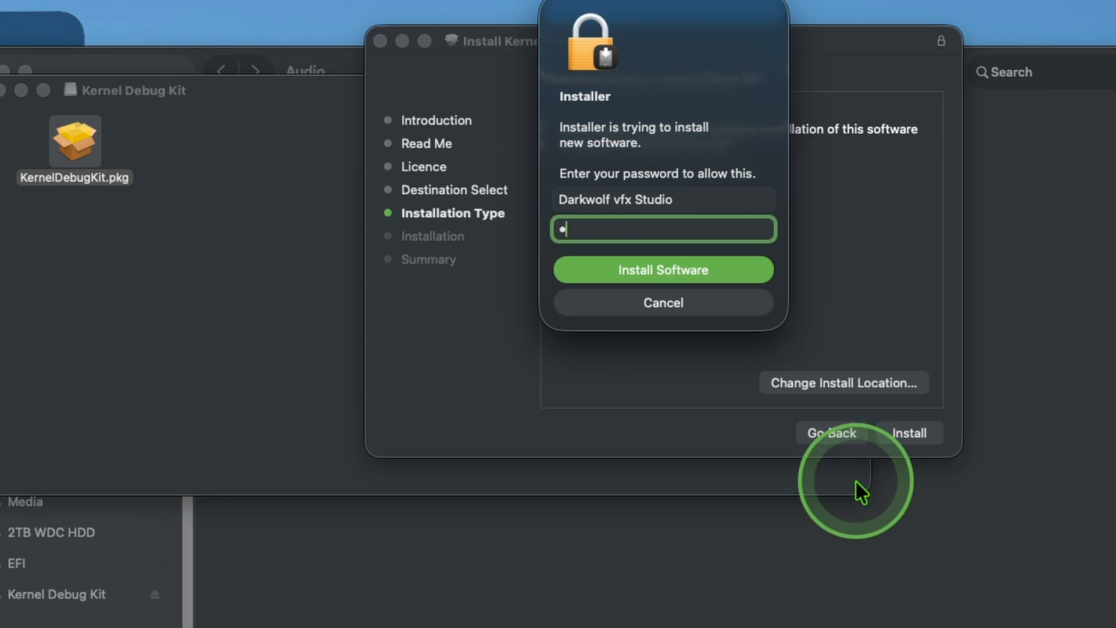
click(662, 269)
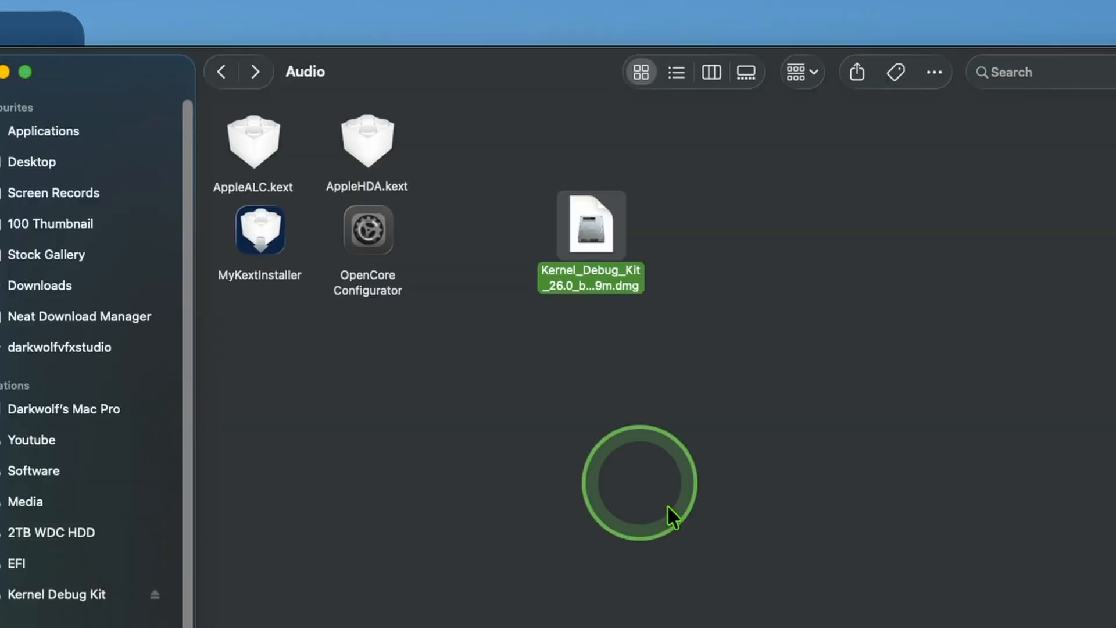
mouse_move(274, 250)
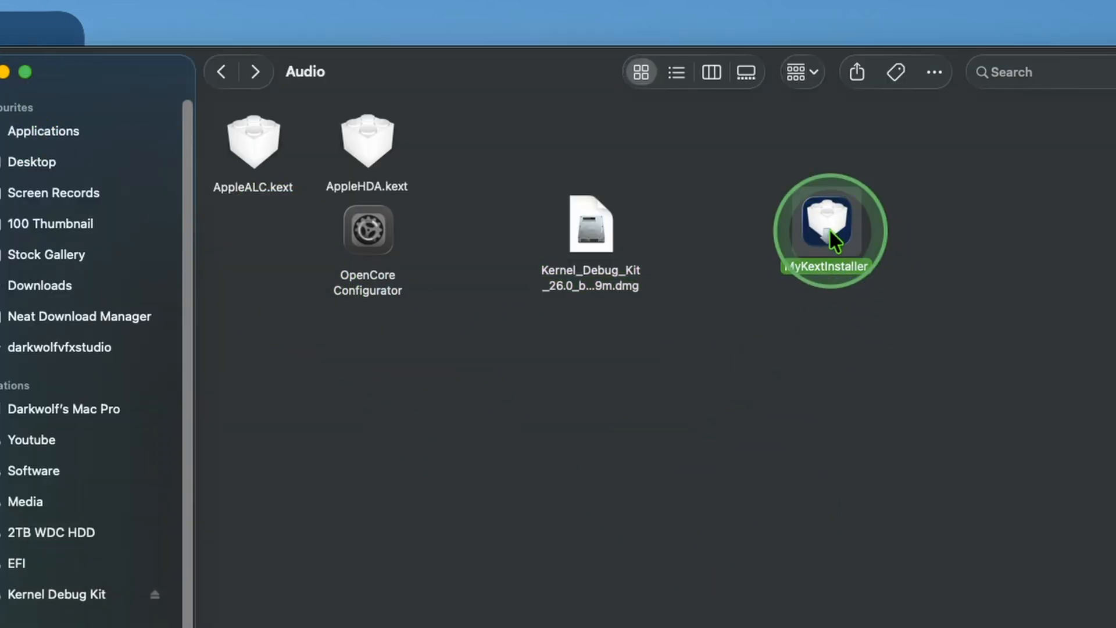
Launch MyKextInstaller, start Install Kexts, acknowledge the kext-location notice and approve the password.
double_click(830, 230)
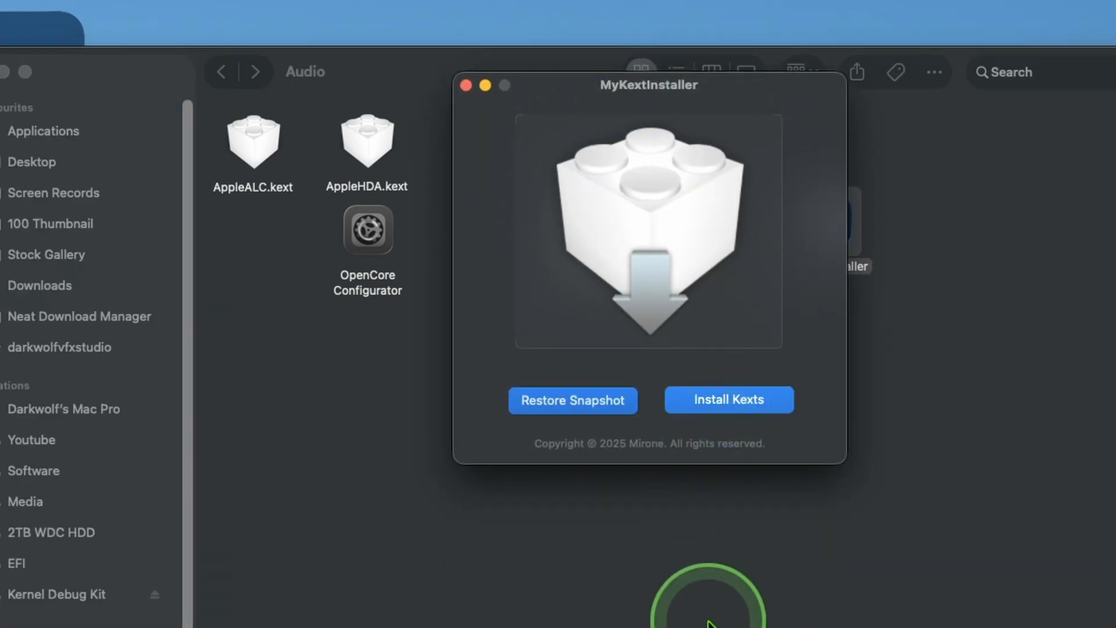
click(729, 399)
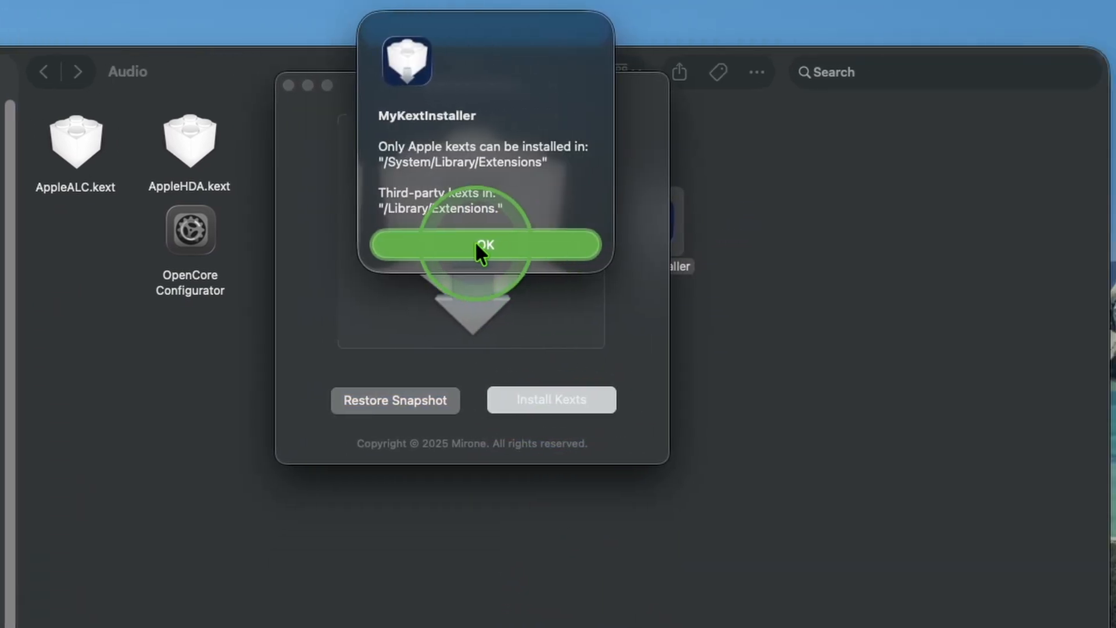
click(485, 244)
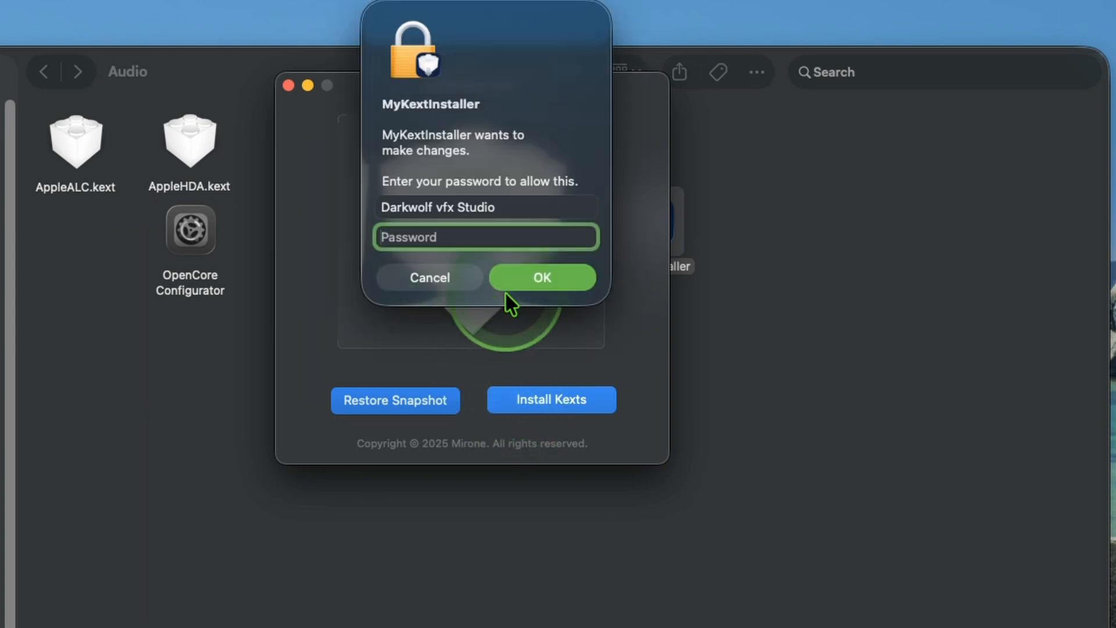
click(541, 277)
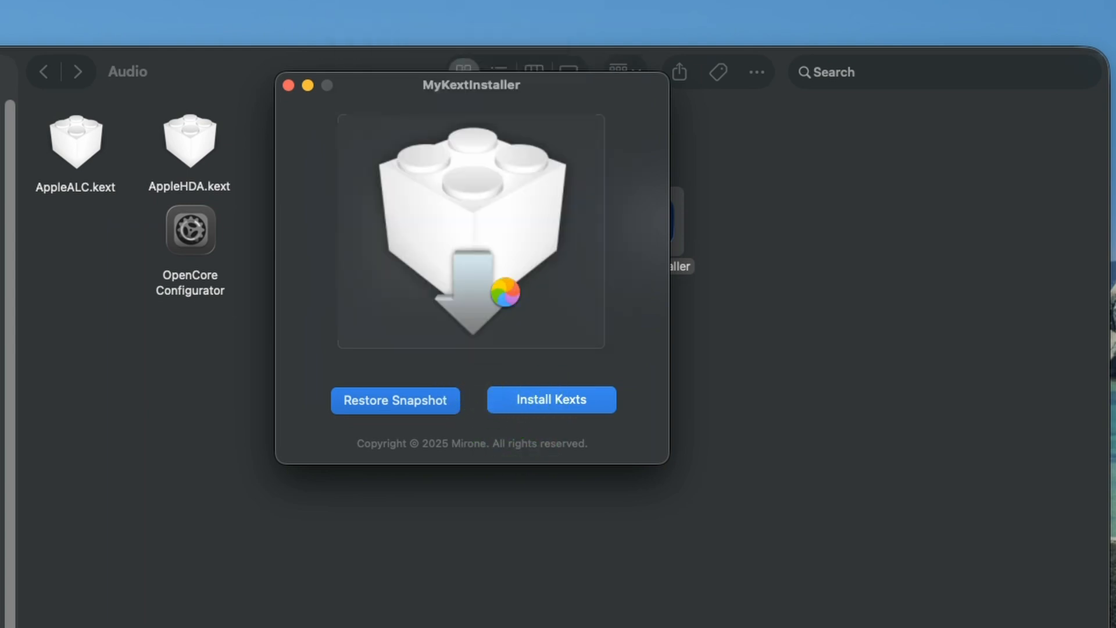
Select AppleHDA.kext from the Audio folder in the kext selection window.
click(551, 399)
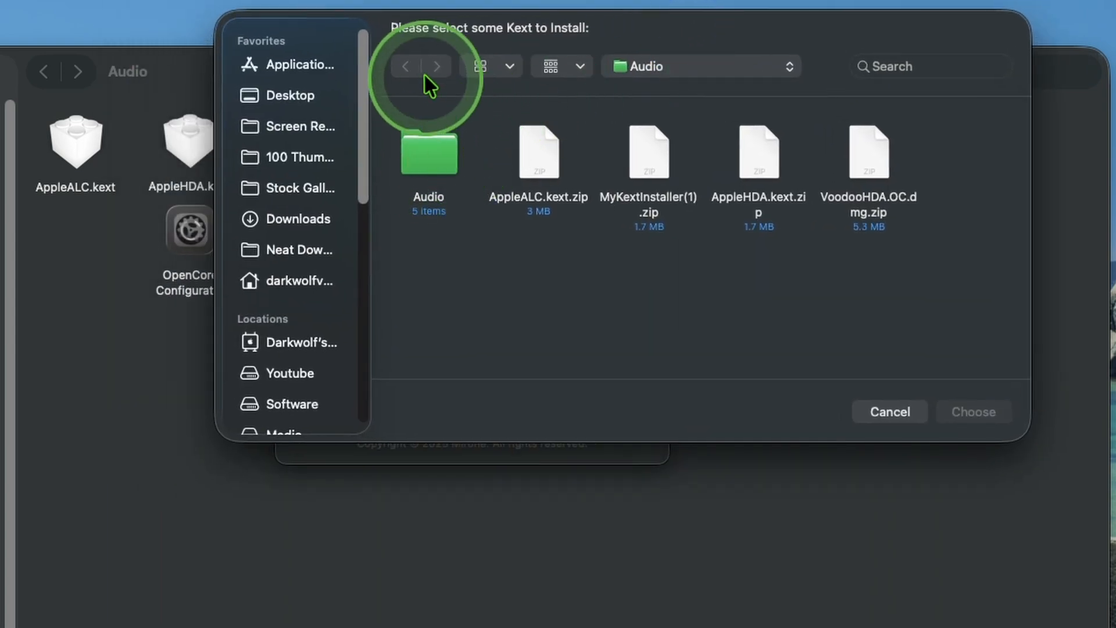
click(429, 151)
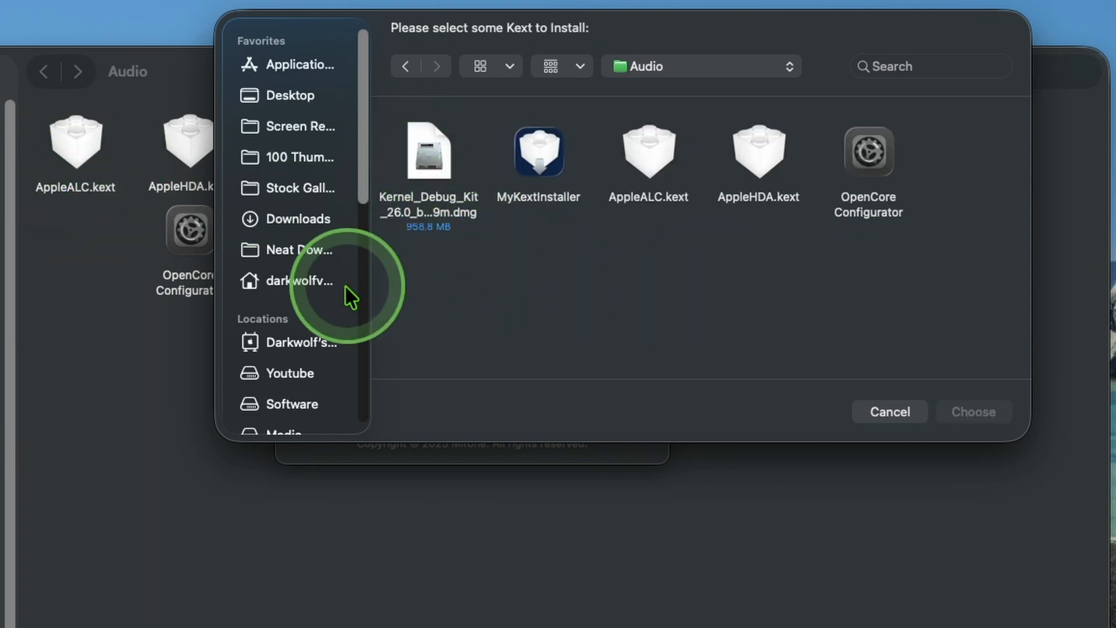
mouse_move(706, 297)
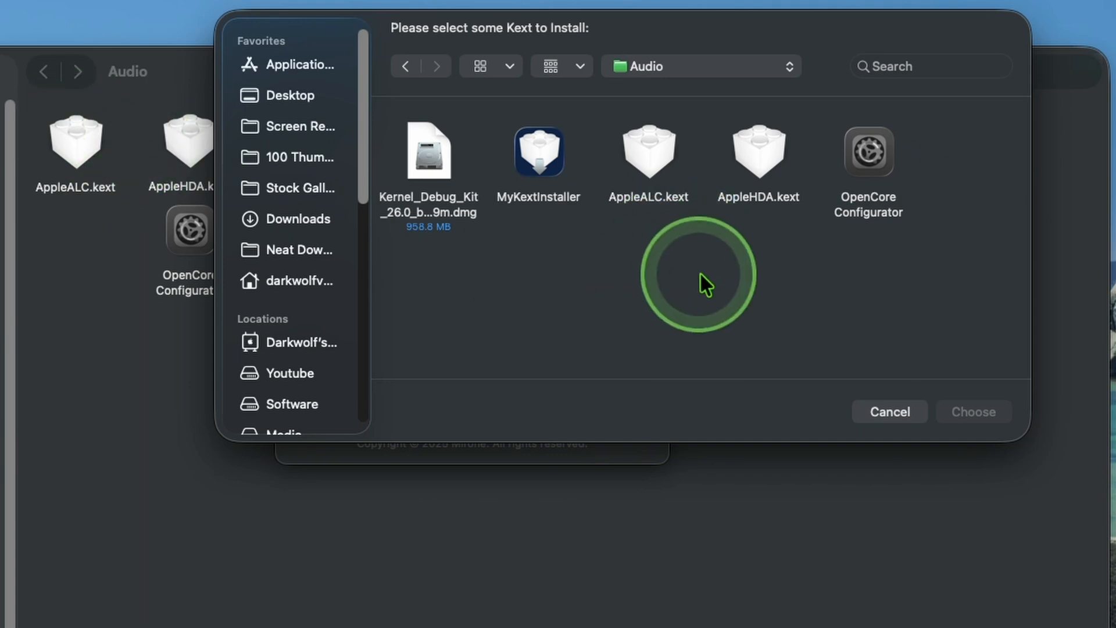
click(758, 152)
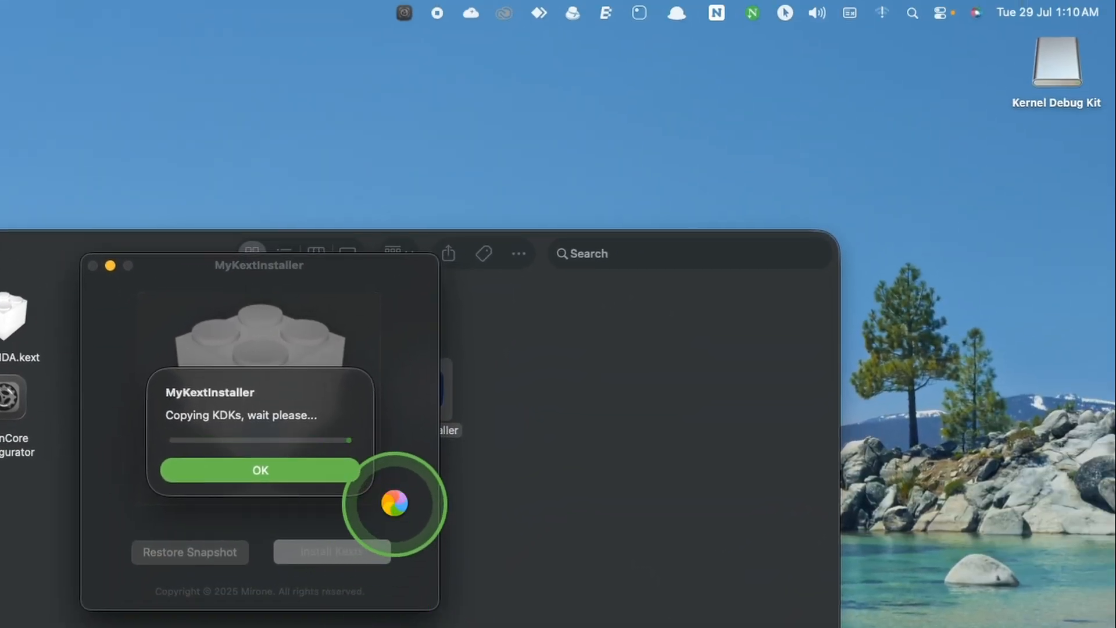
Dismiss the KDK copy notice, choose Reboot Later, and show the Sound output devices list.
click(260, 470)
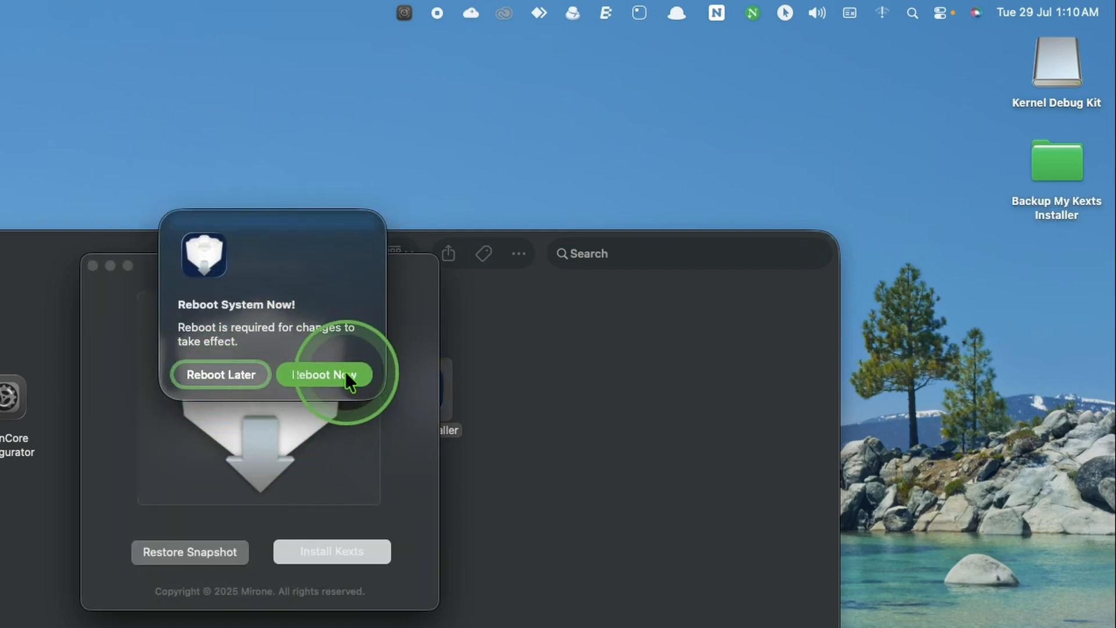
mouse_move(216, 384)
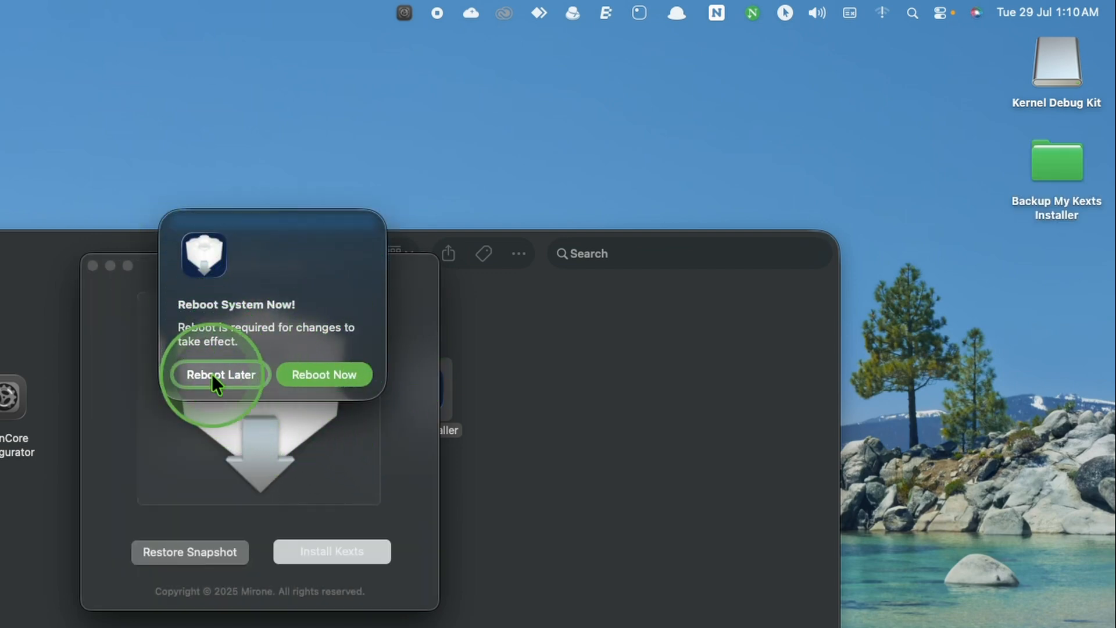
click(220, 375)
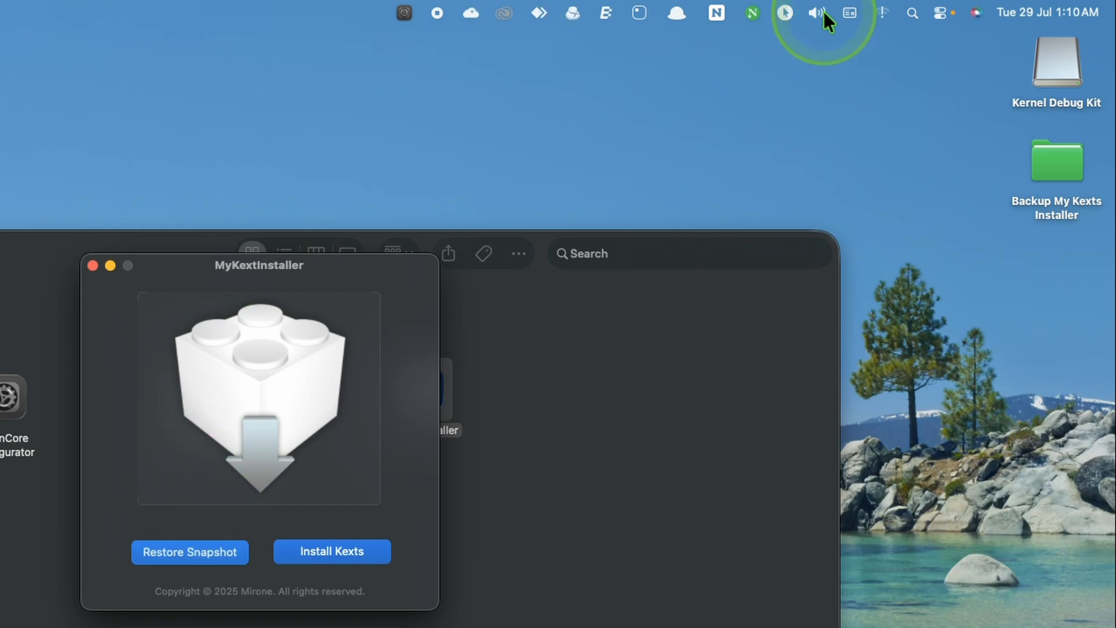
click(818, 13)
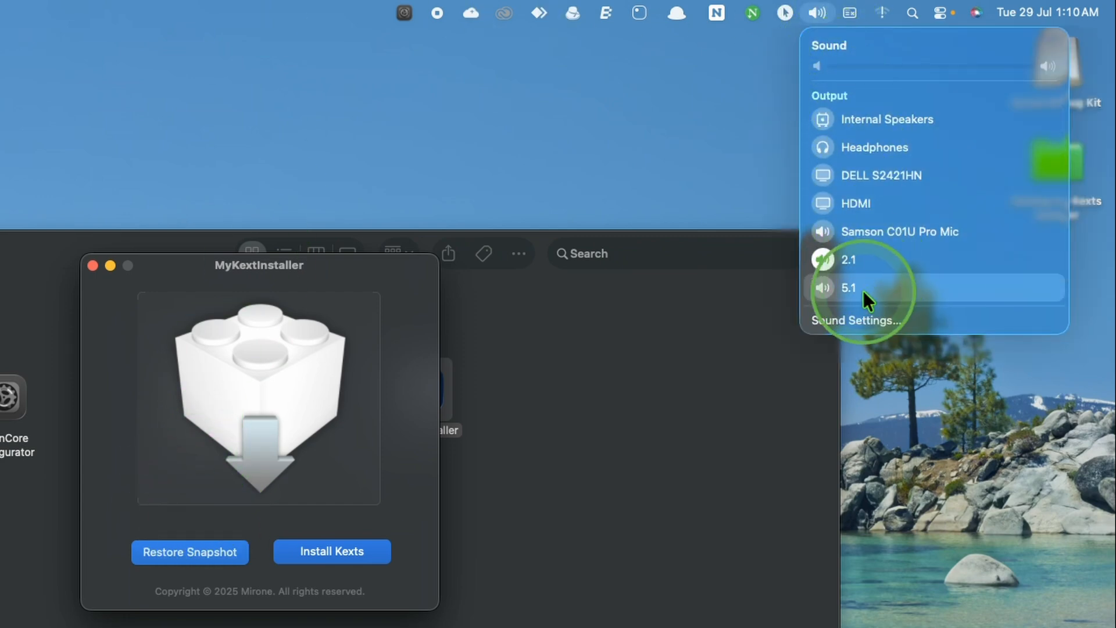